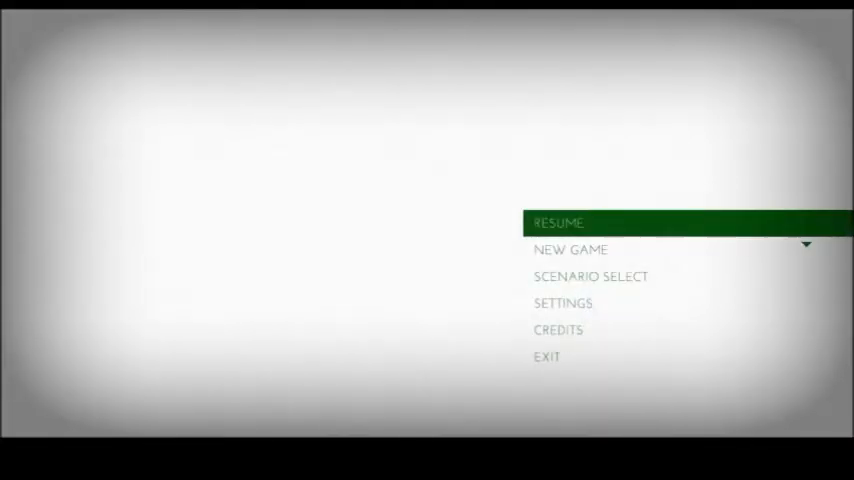
Choose RESUME on the main menu to load the existing saved game
click(557, 222)
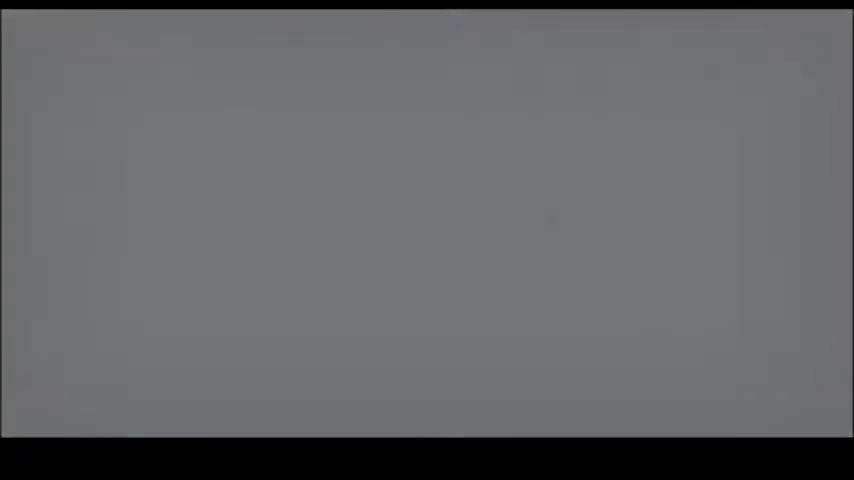